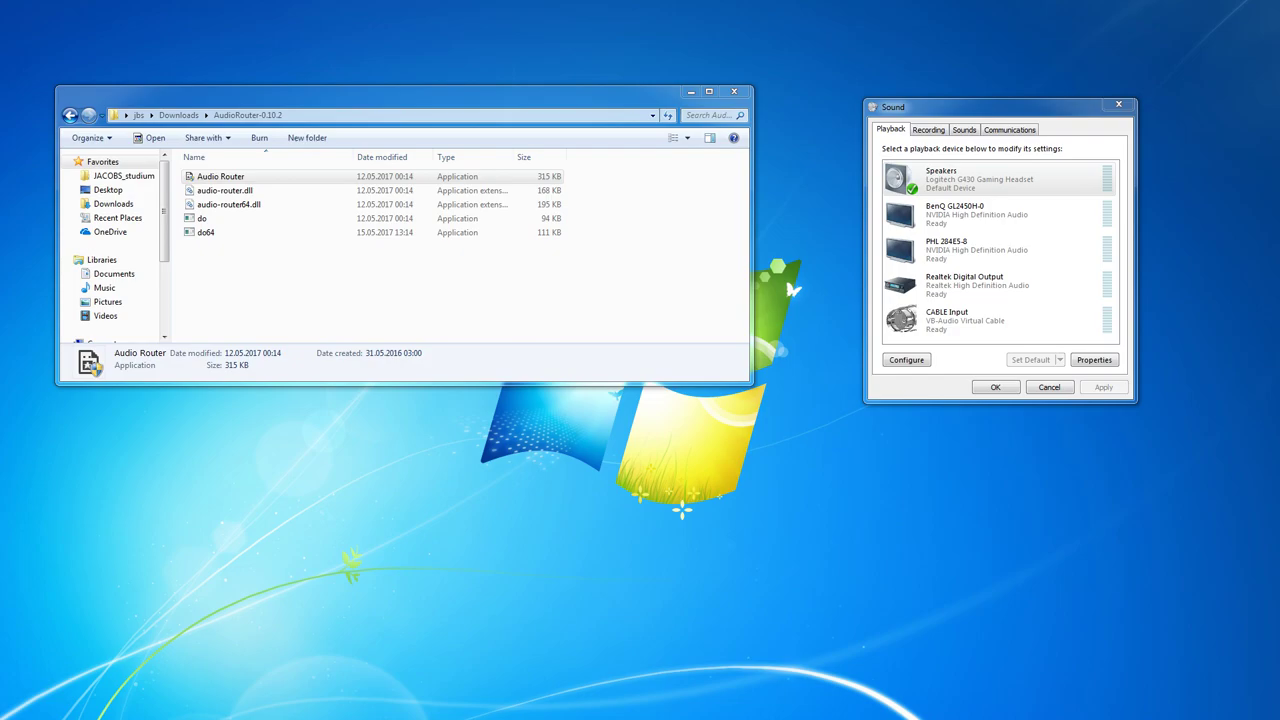
# Launch Audio Router.exe and select CABLE Input in the Sound Playback list
pyautogui.click(1000, 250)
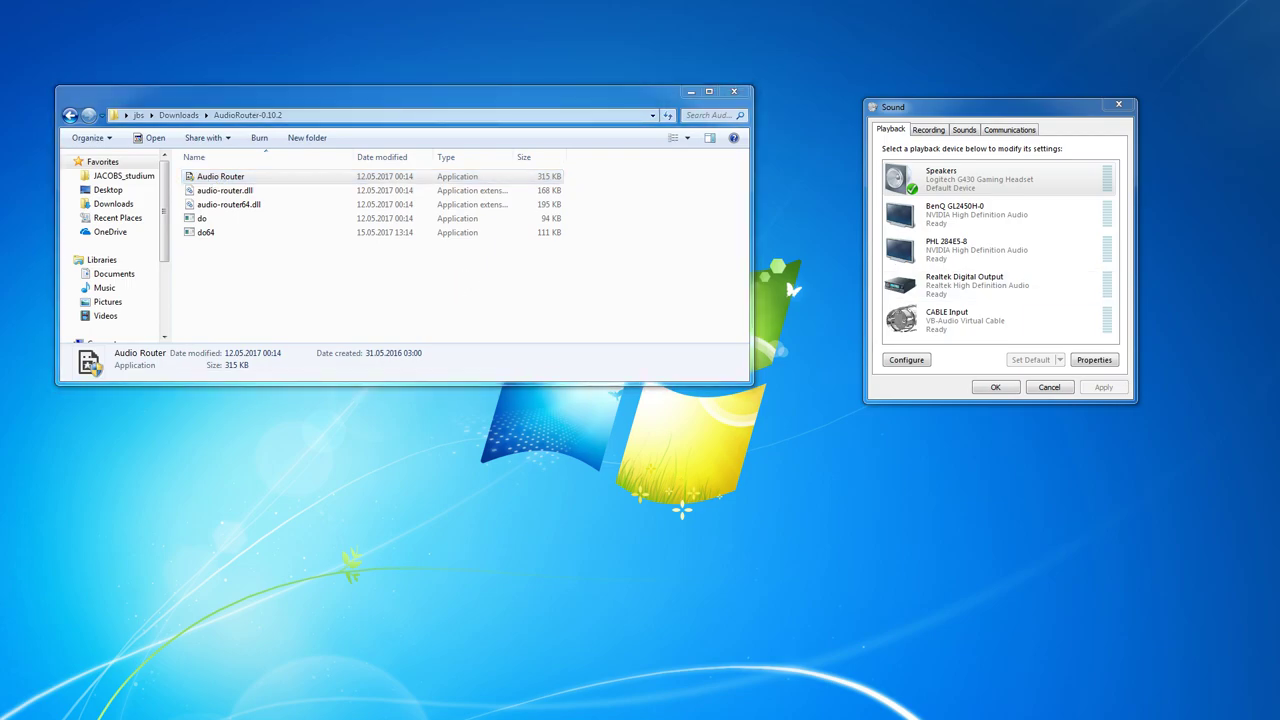
pyautogui.doubleClick(220, 176)
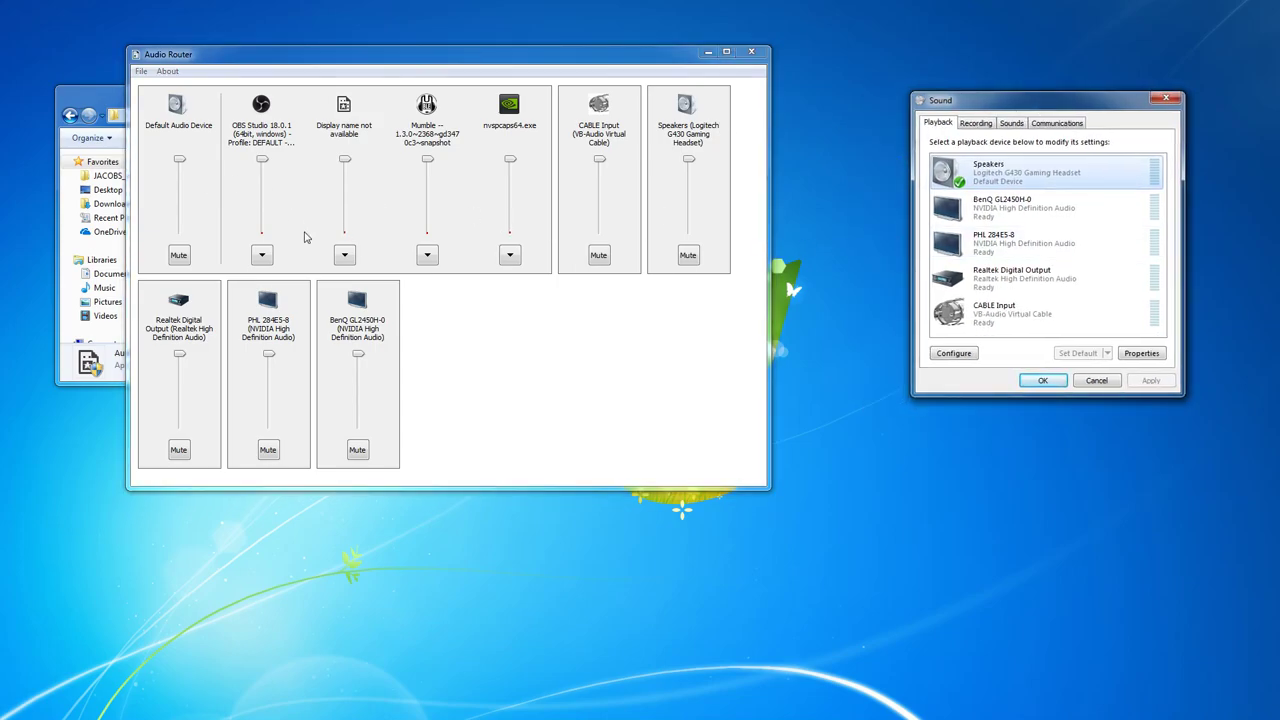
pyautogui.moveTo(504, 396)
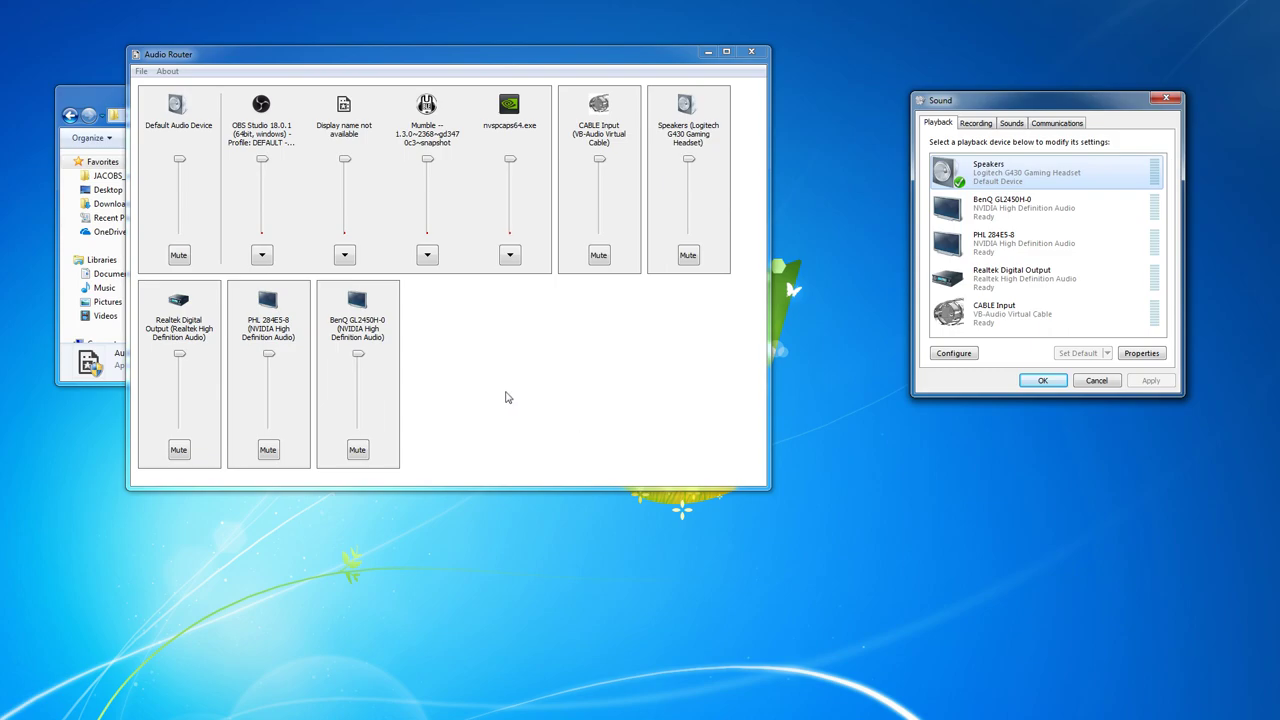
pyautogui.click(1044, 312)
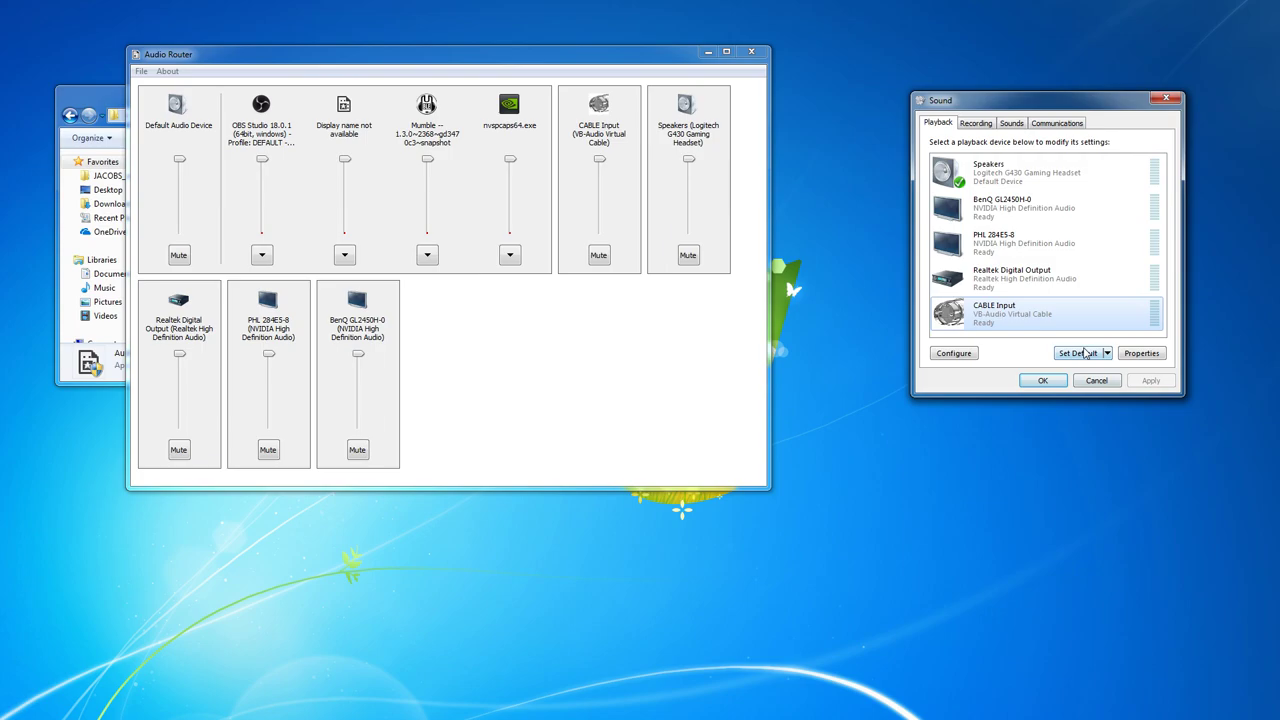
# Set CABLE Input as the default playback device via Set Default
pyautogui.click(1078, 352)
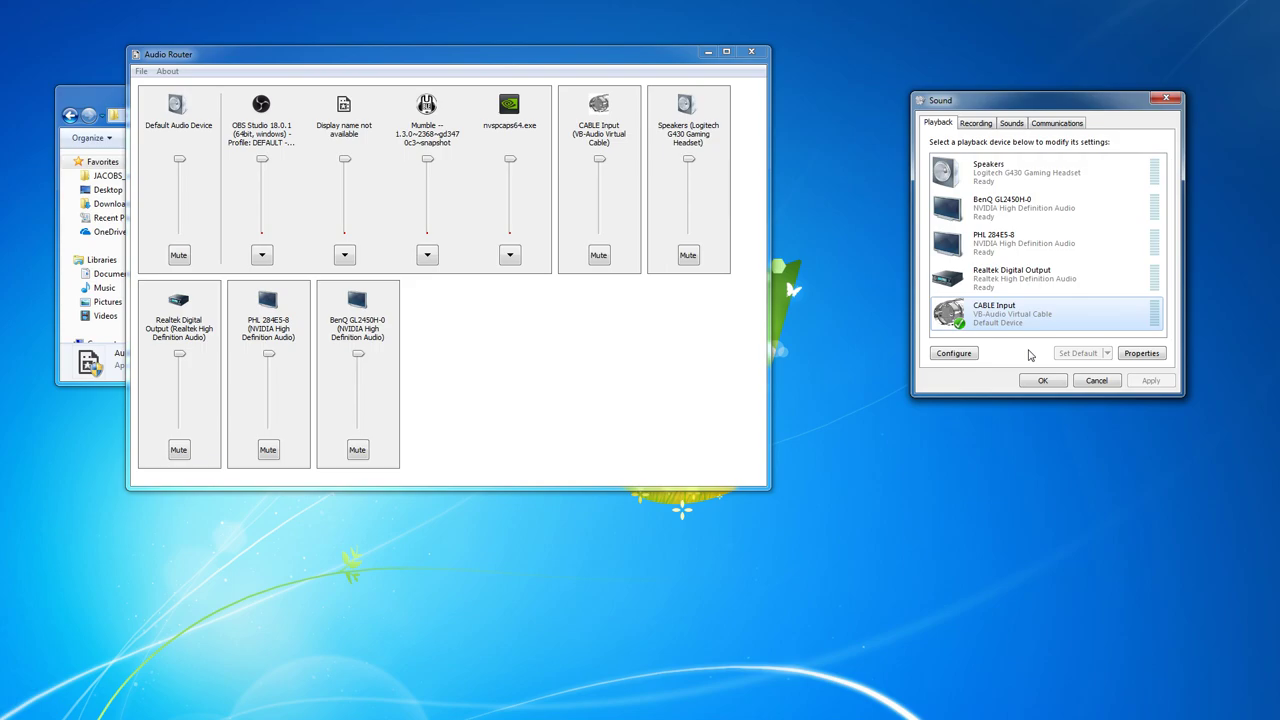
pyautogui.moveTo(1212, 402)
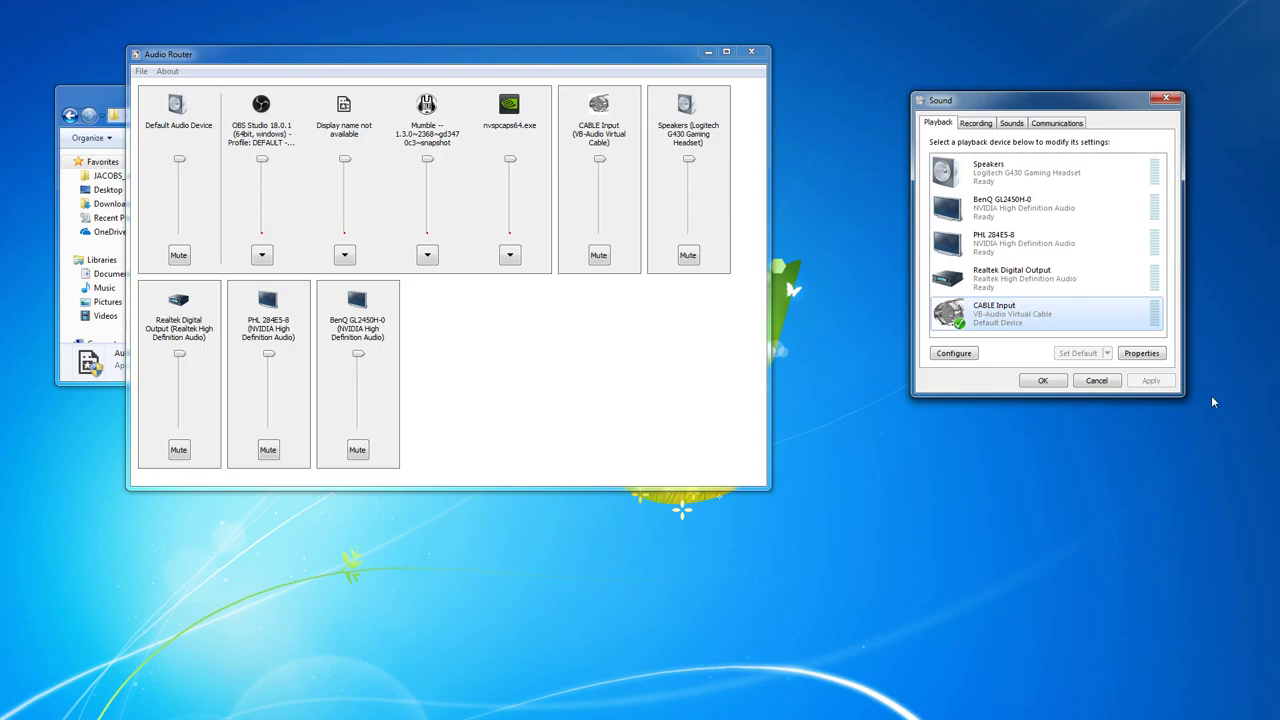
pyautogui.moveTo(956, 424)
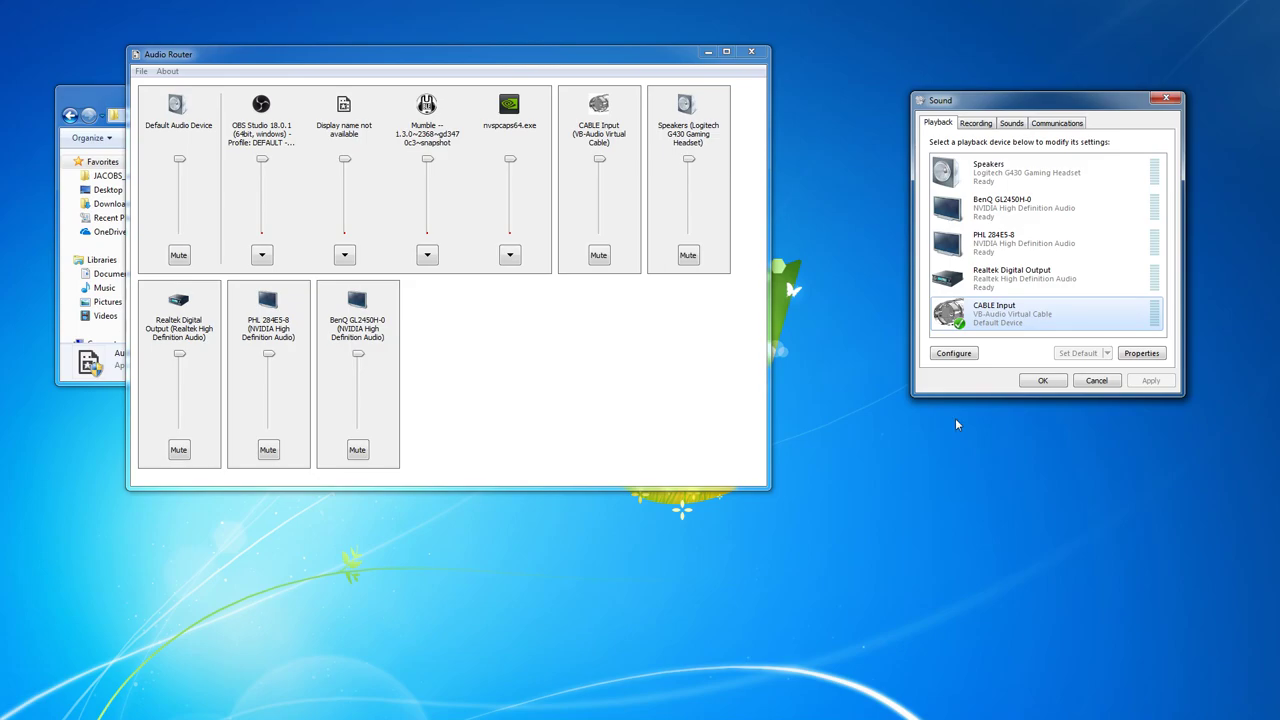
pyautogui.moveTo(930, 414)
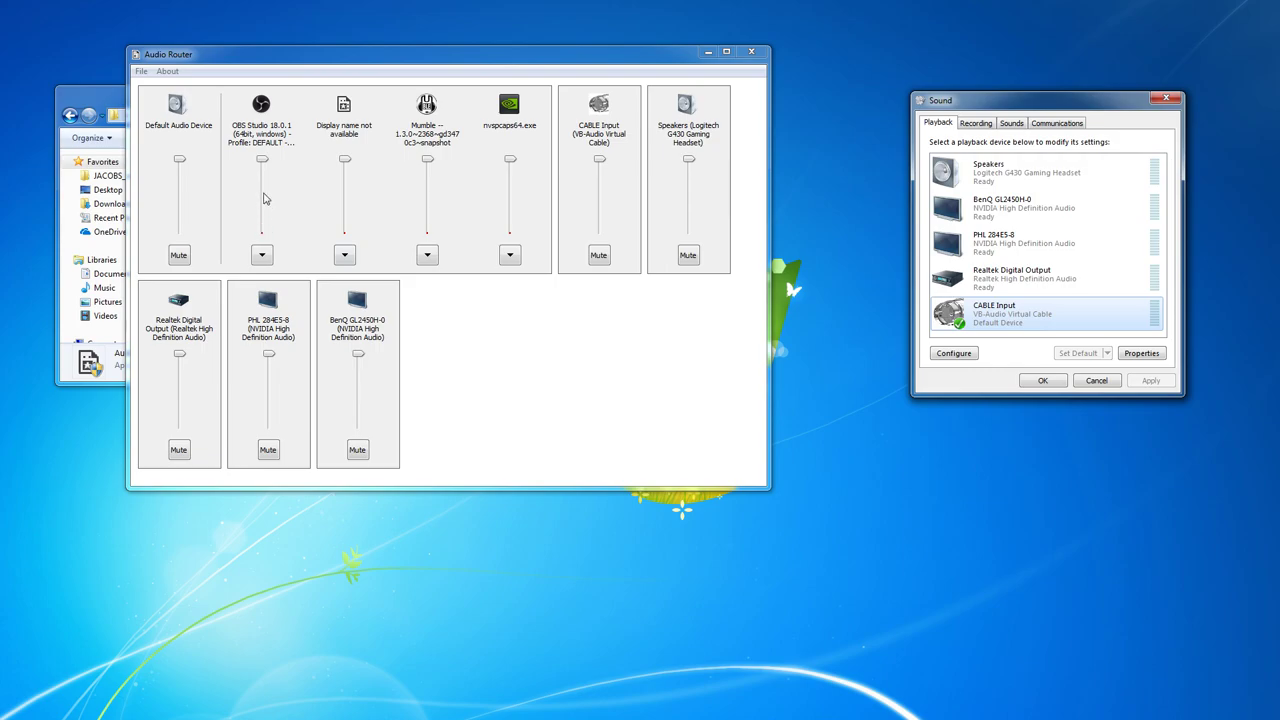
pyautogui.moveTo(316, 372)
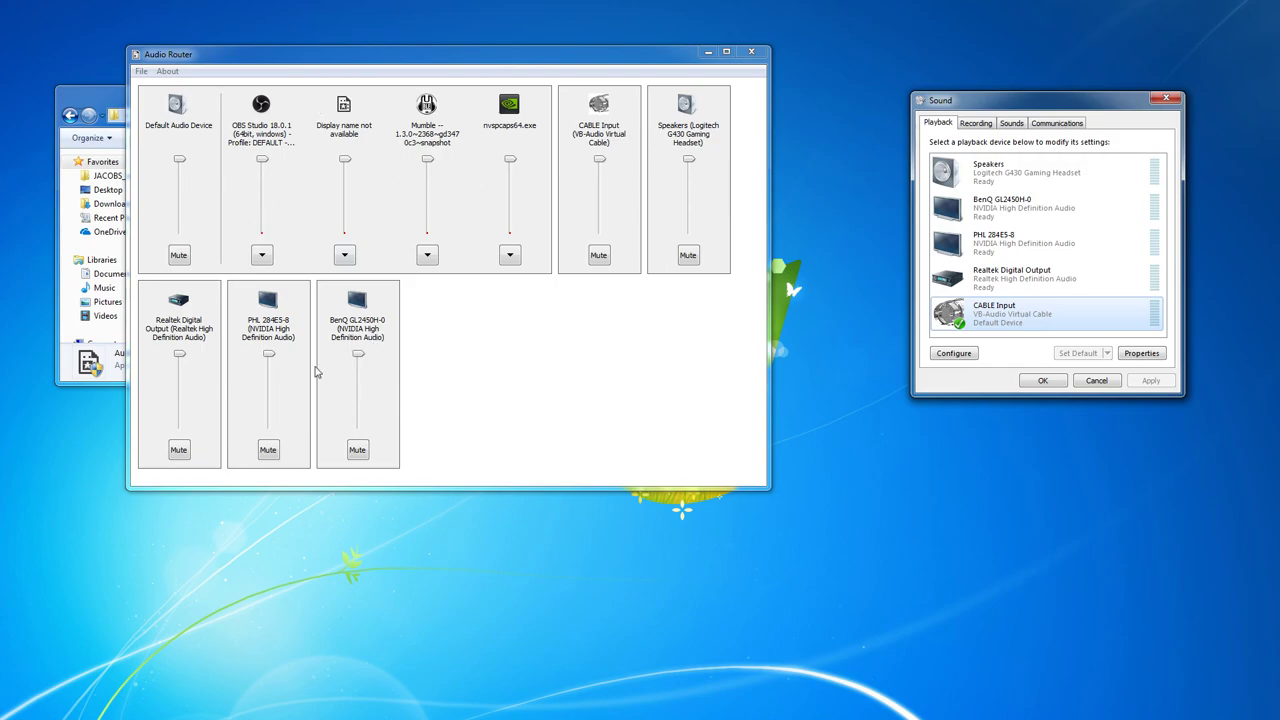
pyautogui.moveTo(412, 258)
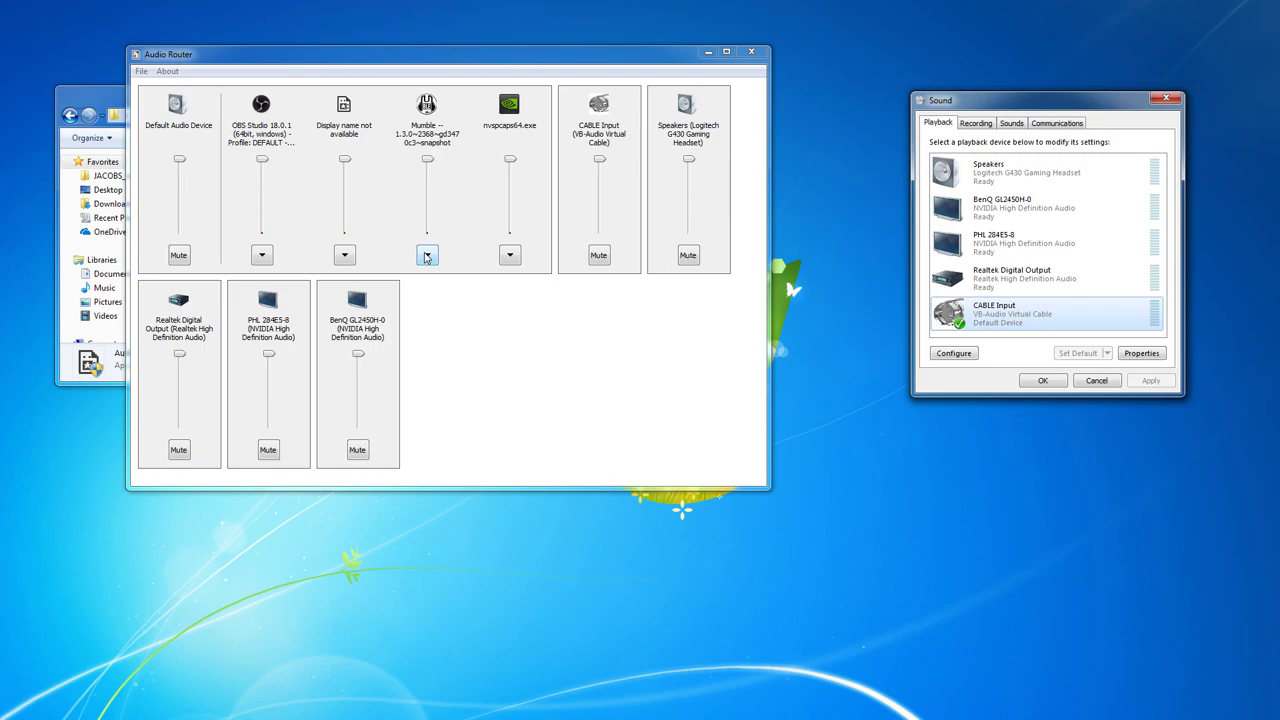
pyautogui.moveTo(1008, 100)
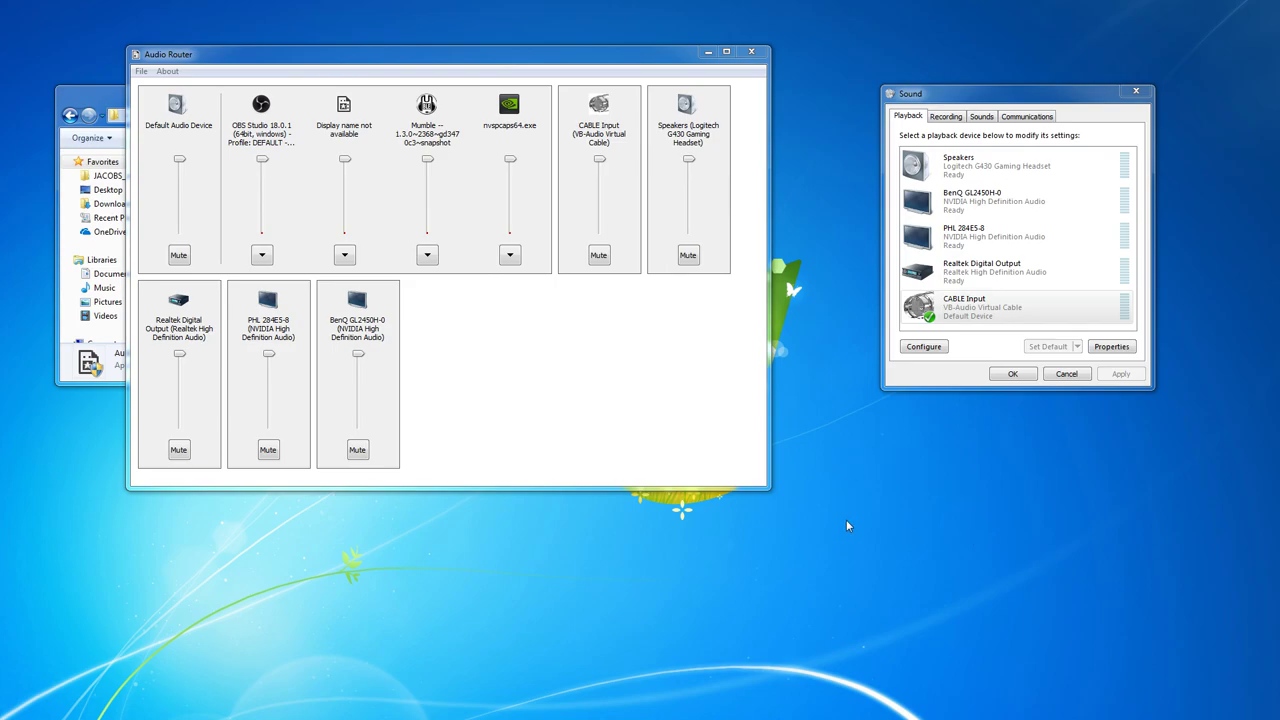
pyautogui.moveTo(952, 560)
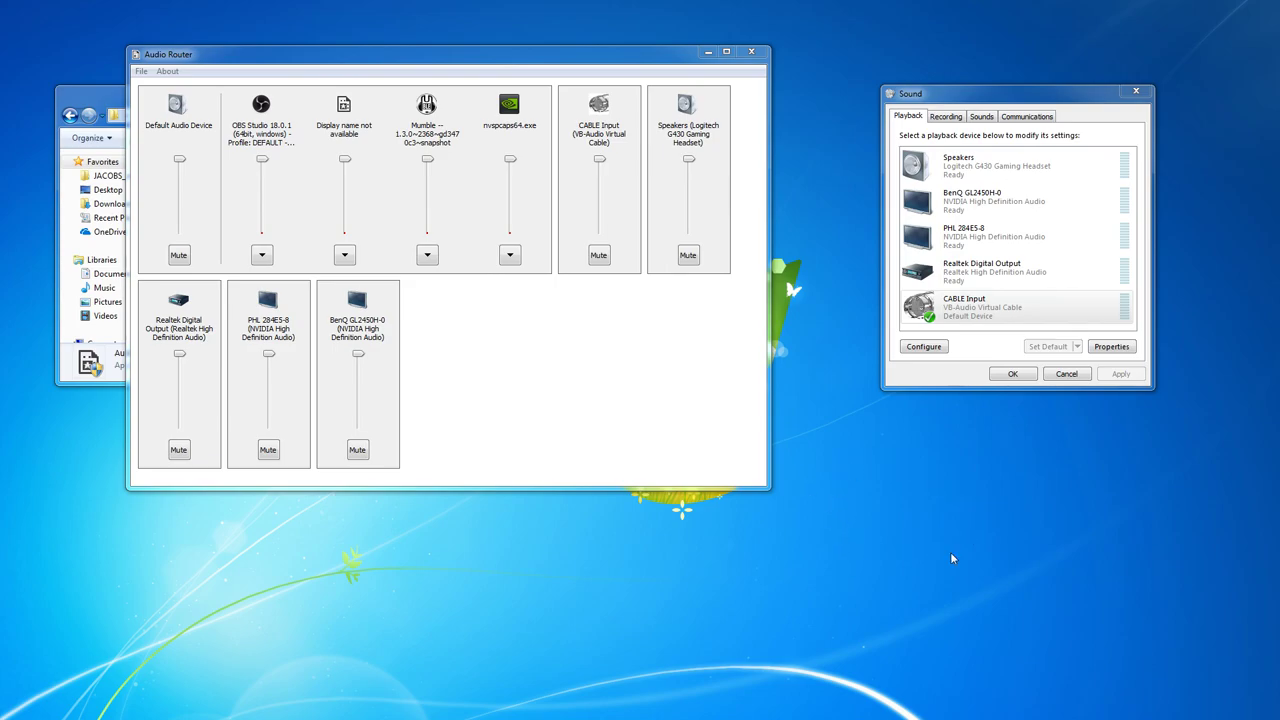
pyautogui.moveTo(1042, 524)
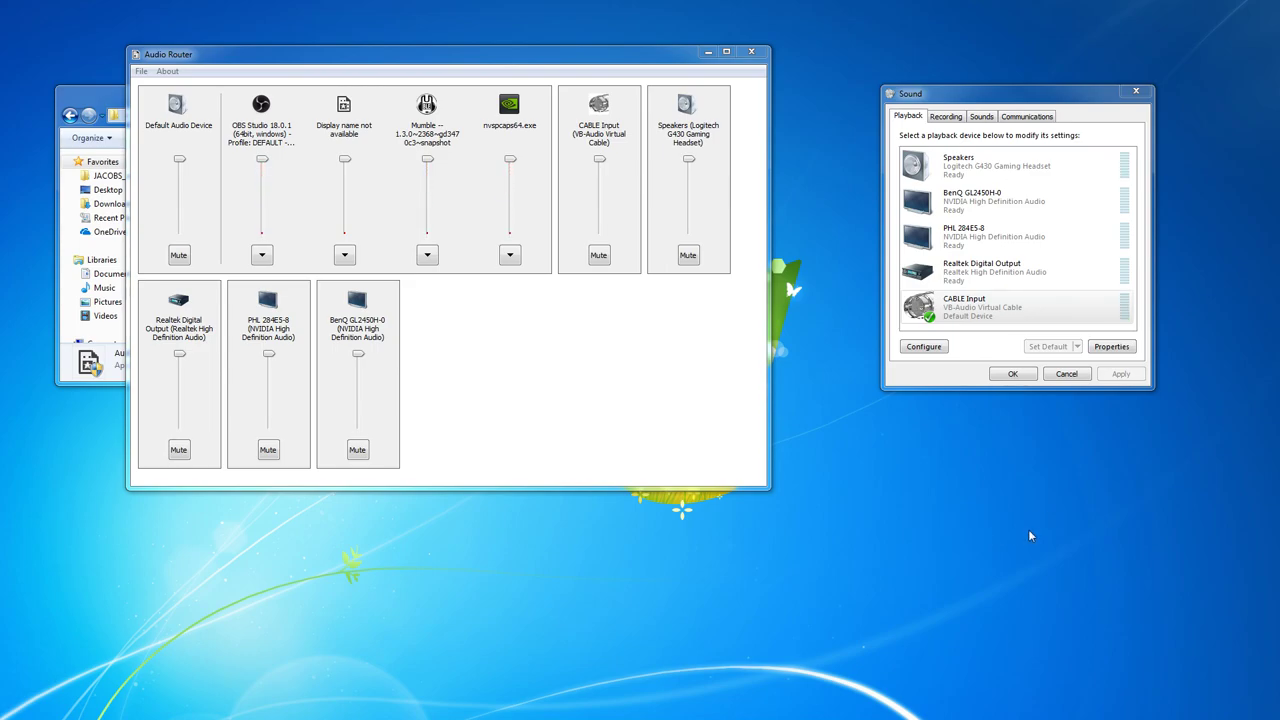
pyautogui.moveTo(882, 488)
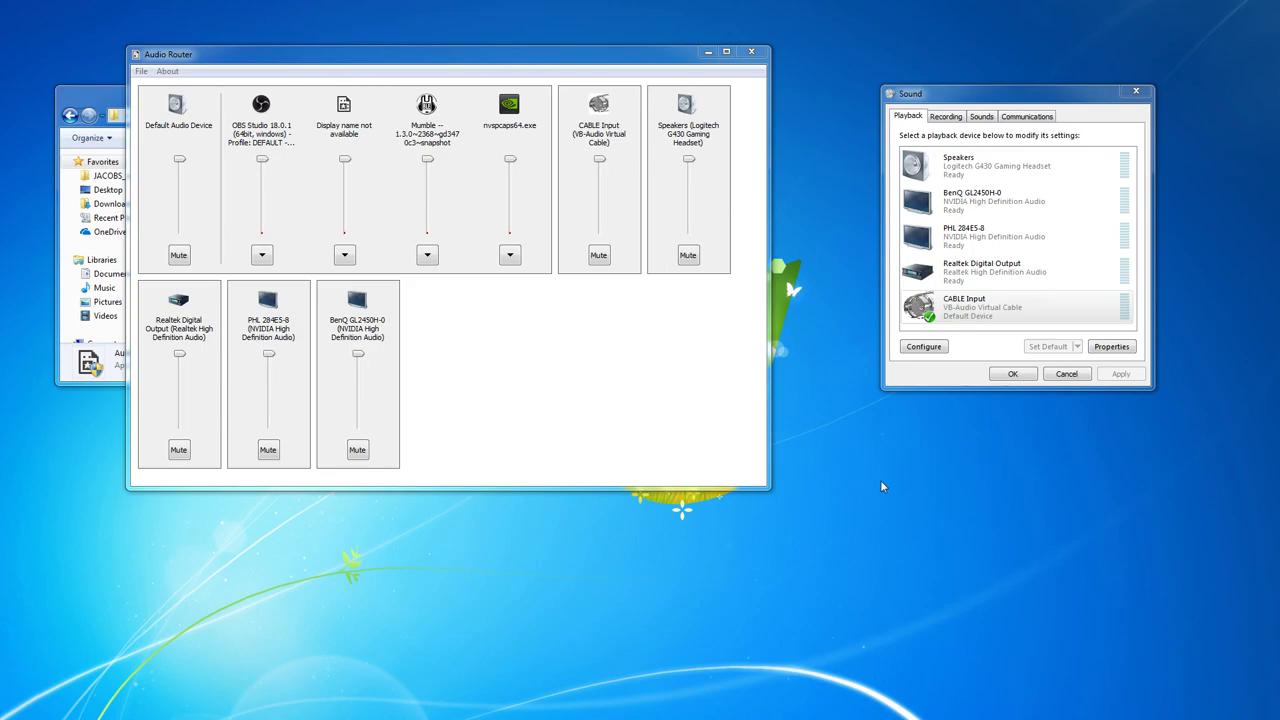
pyautogui.moveTo(248, 260)
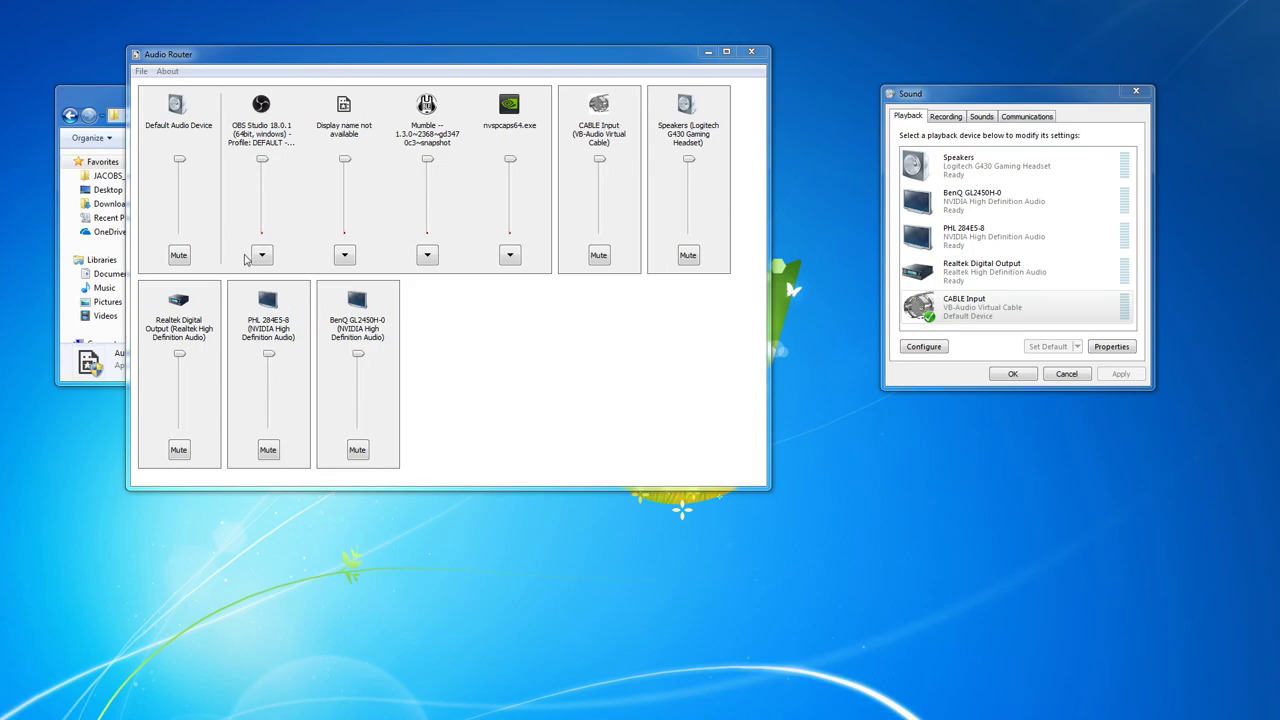
# Route Mumble's audio to Speakers (Logitech G430 Gaming Headset) and confirm
pyautogui.click(428, 256)
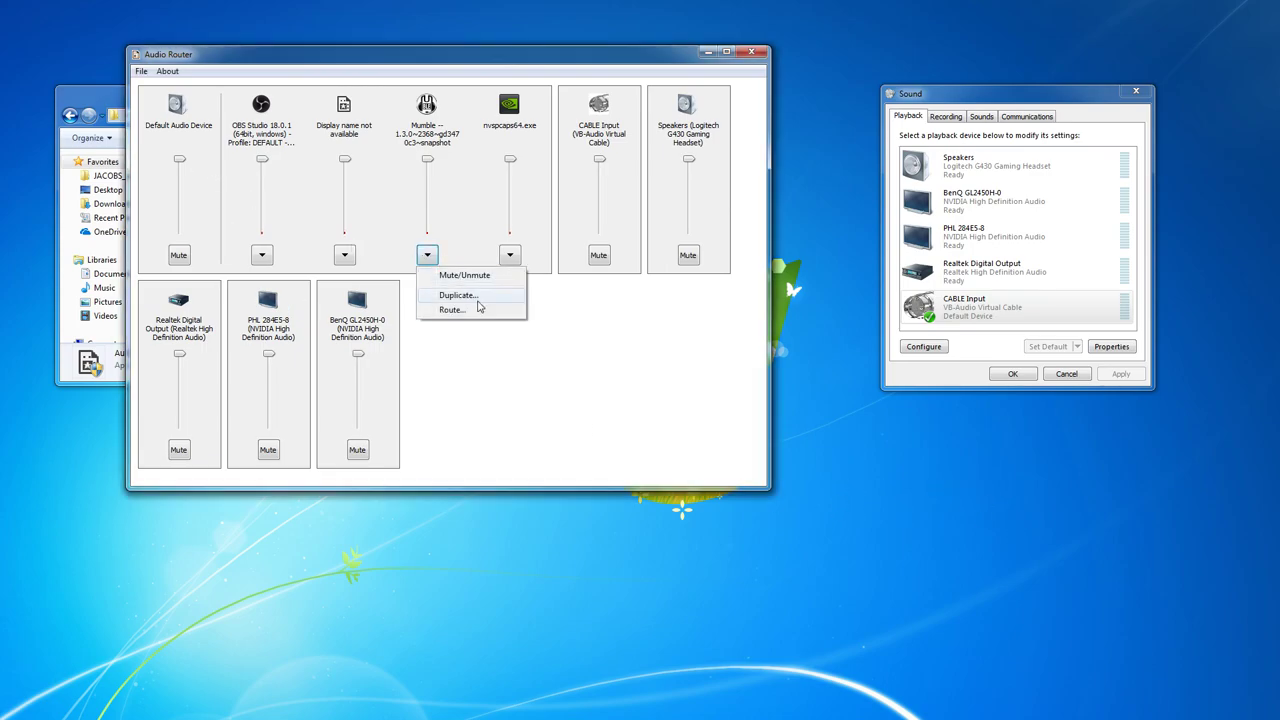
pyautogui.click(452, 308)
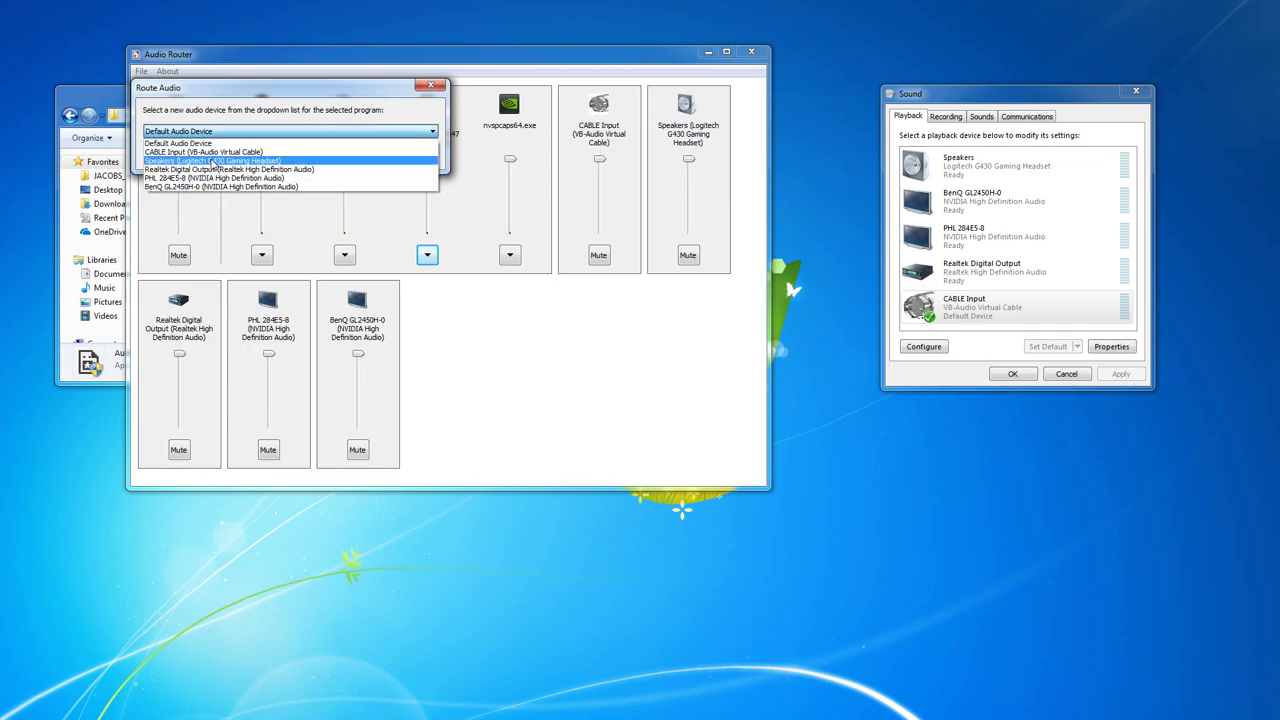
pyautogui.click(212, 160)
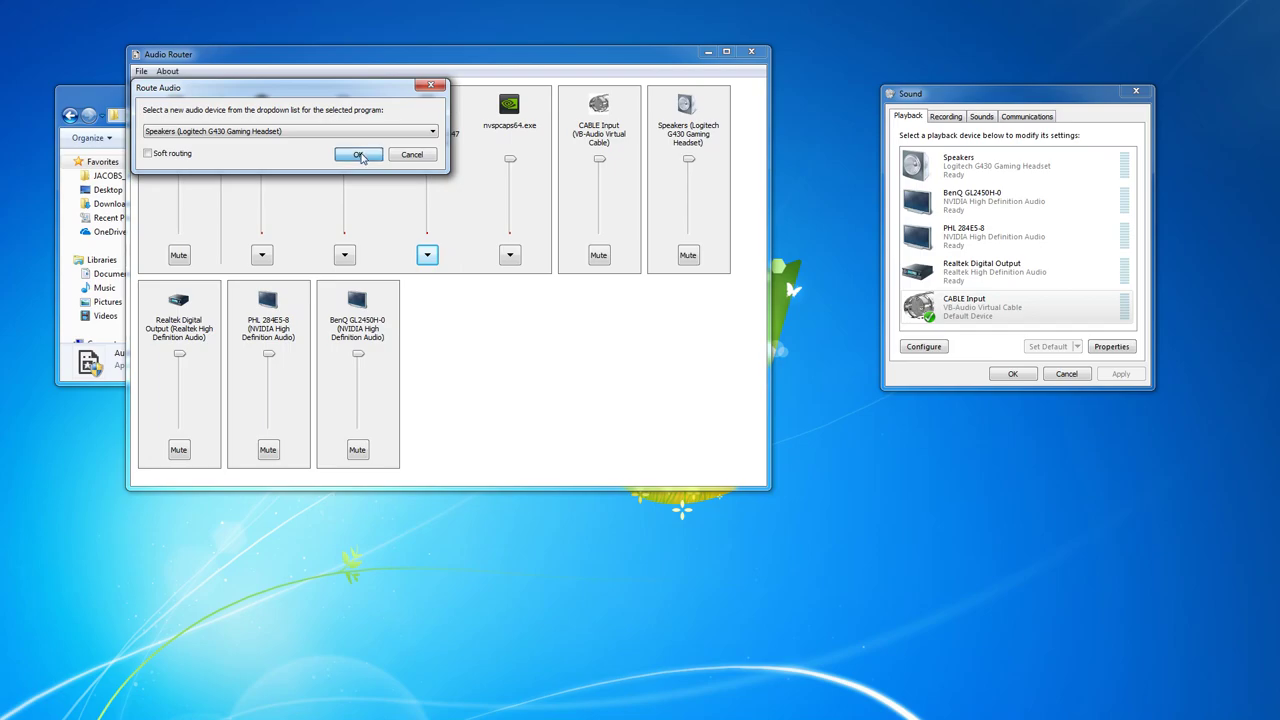
pyautogui.click(356, 154)
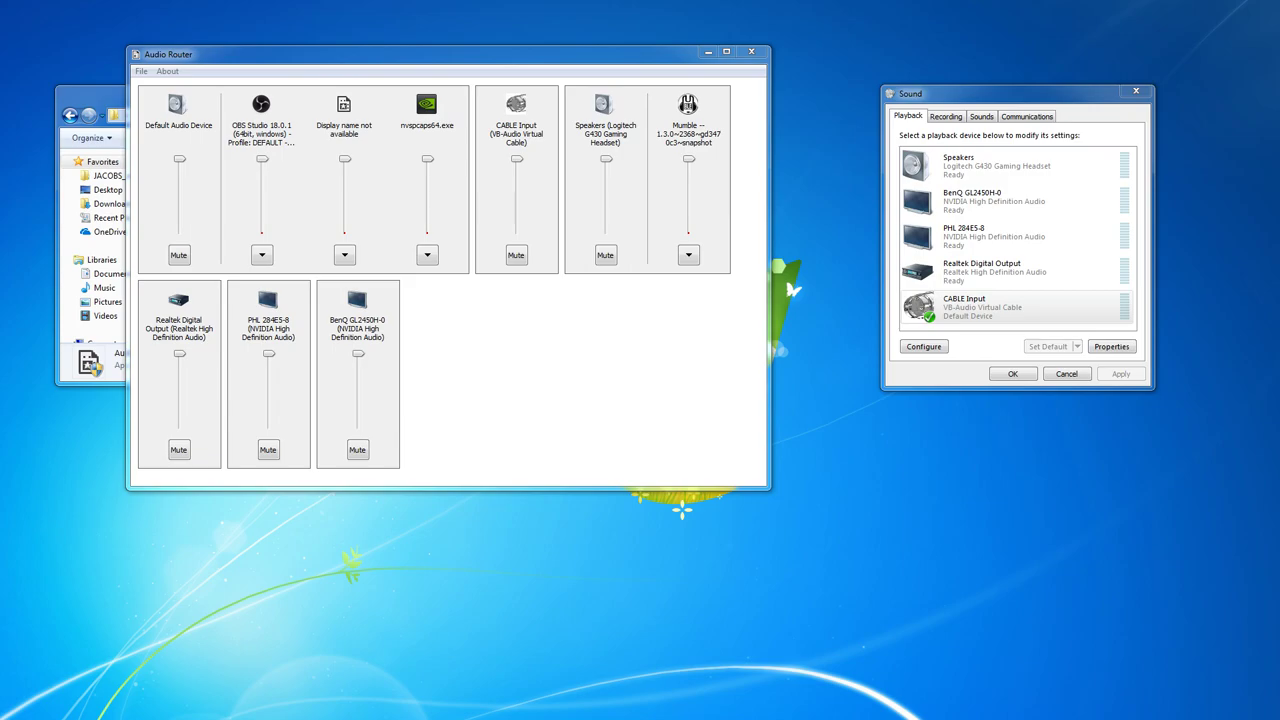
pyautogui.moveTo(966, 480)
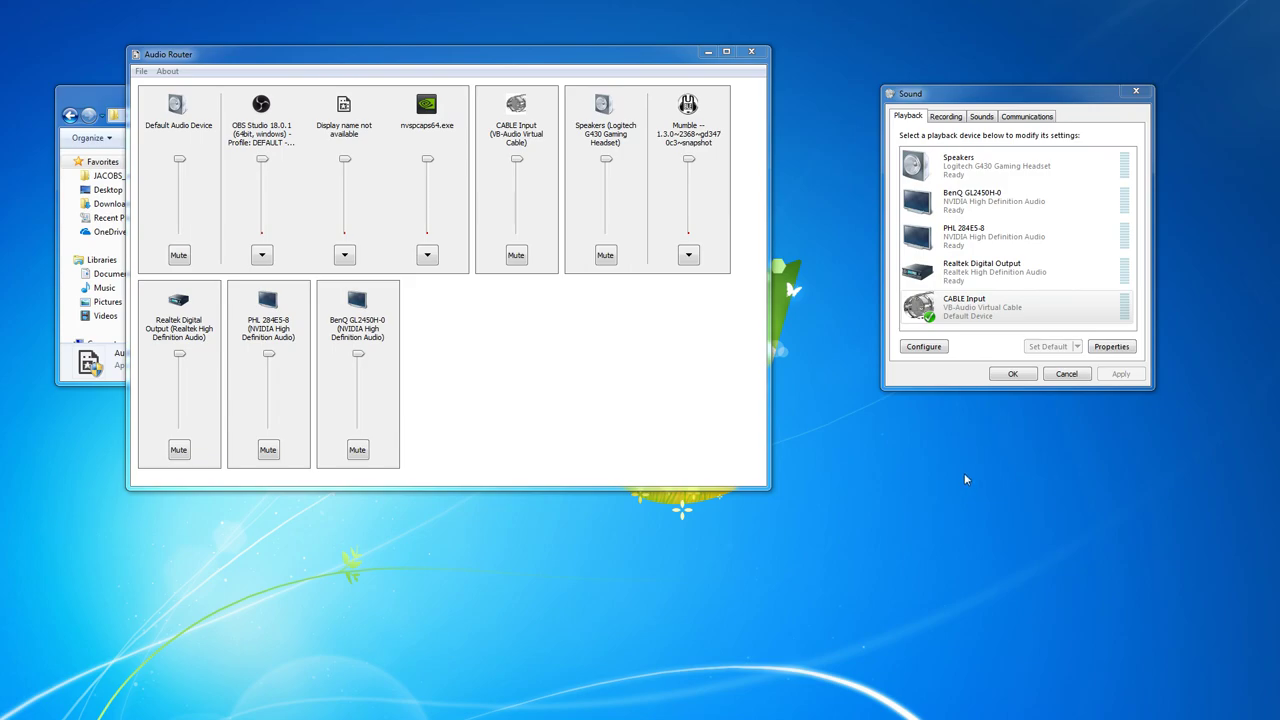
pyautogui.moveTo(958, 472)
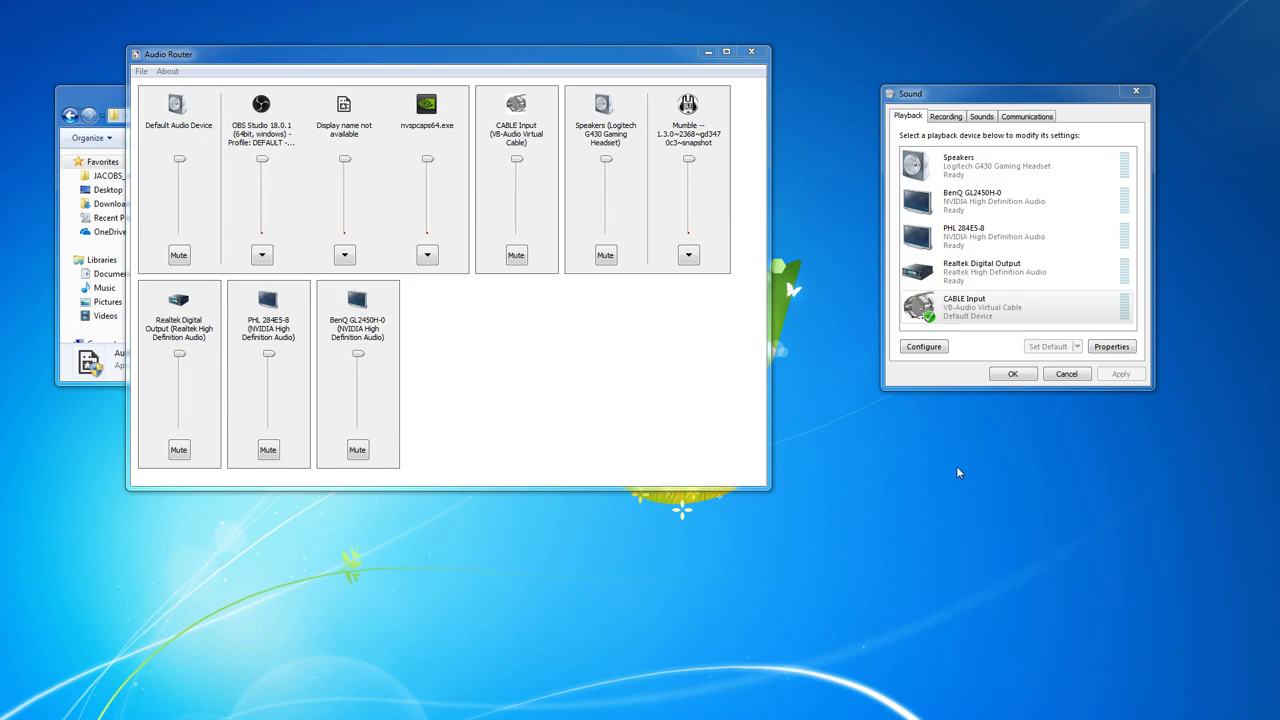
pyautogui.moveTo(926, 448)
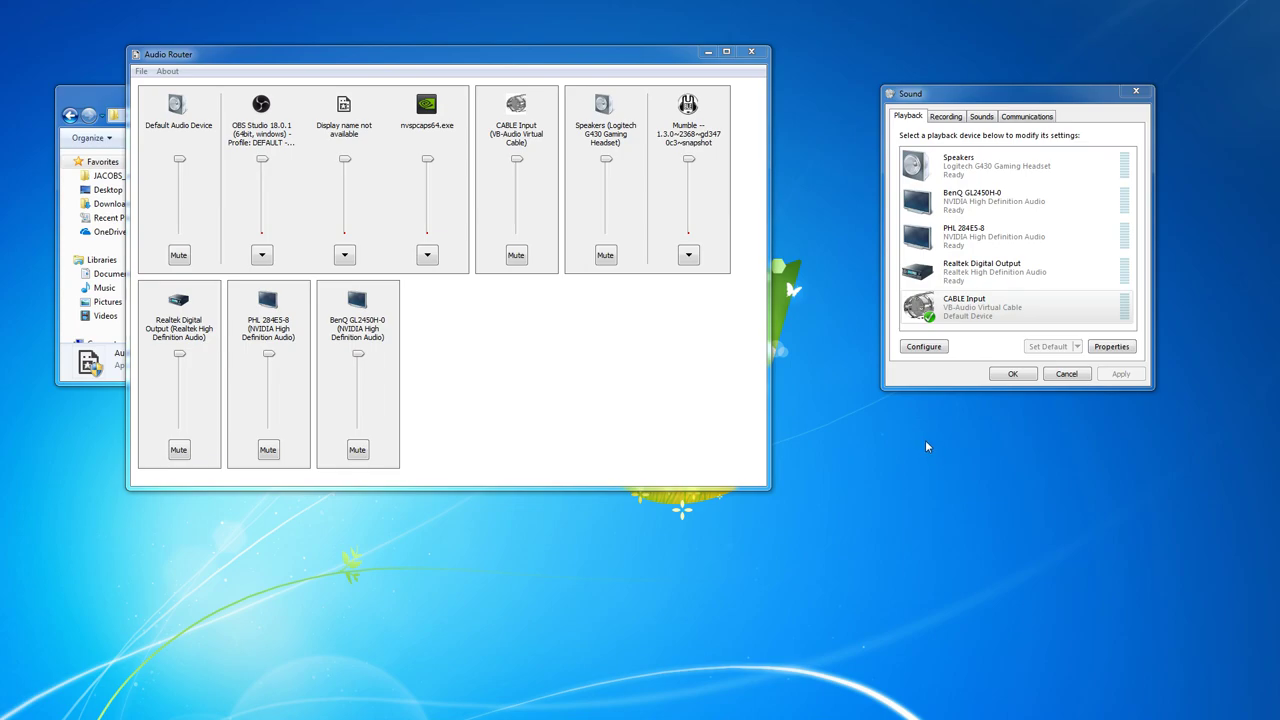
pyautogui.moveTo(1078, 476)
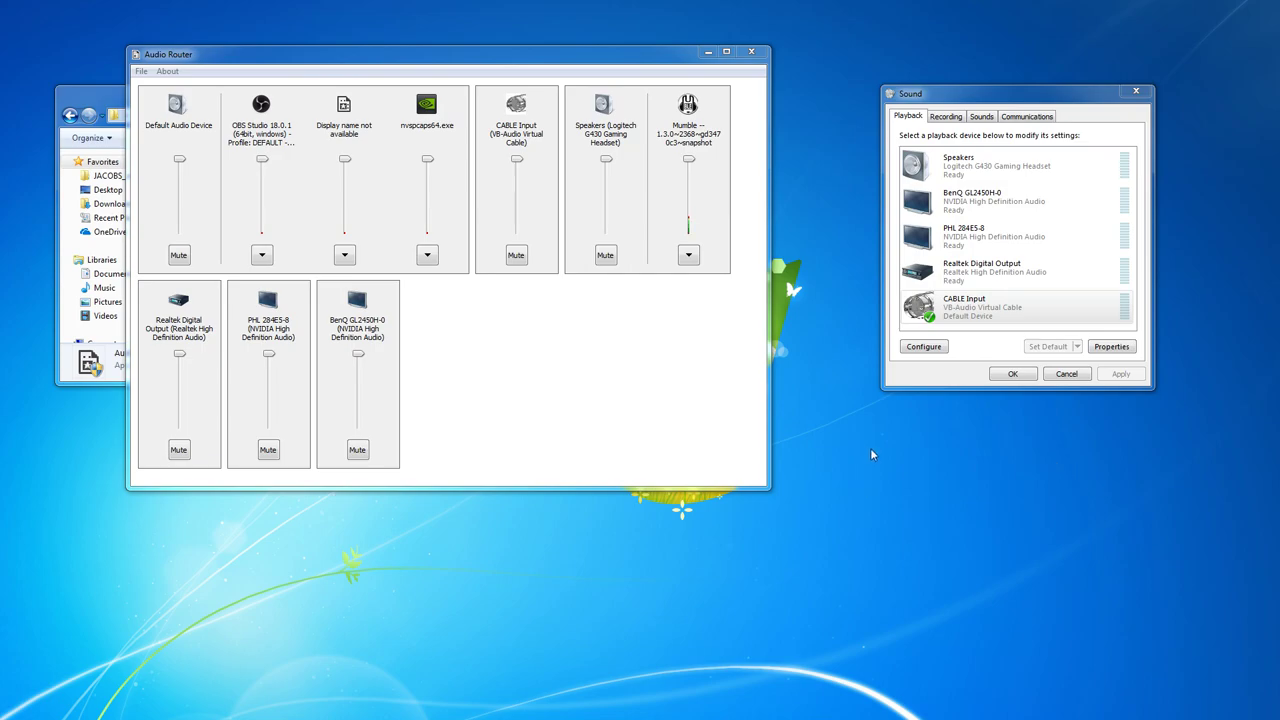
pyautogui.moveTo(990, 482)
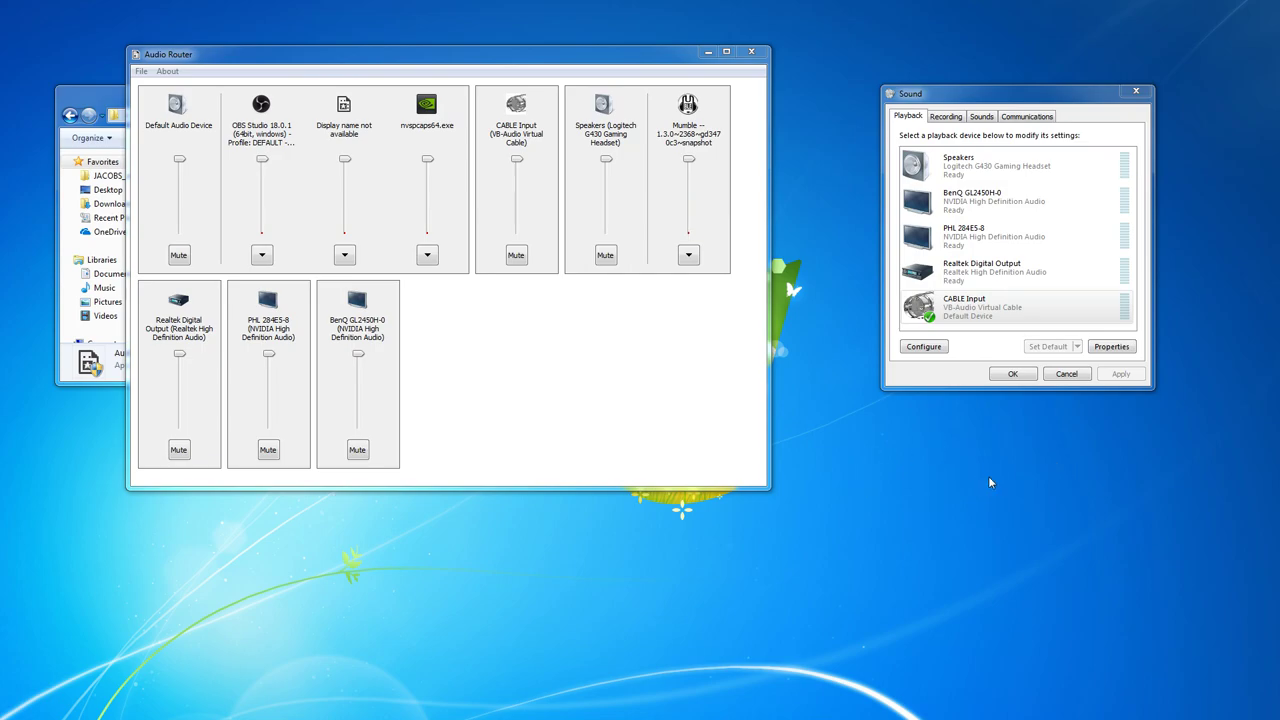